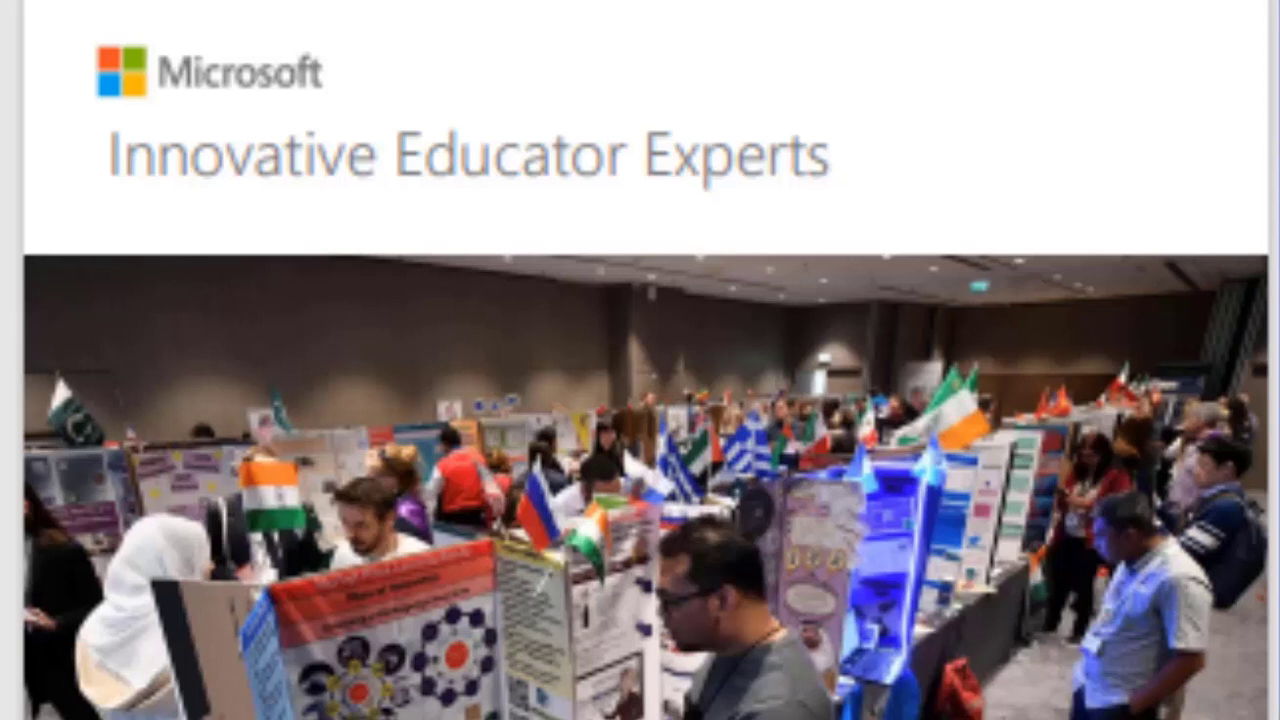
Open the Microsoft Education badge email and follow View Details to Credly.
{"action": "left_click", "coordinate": [410, 18]}
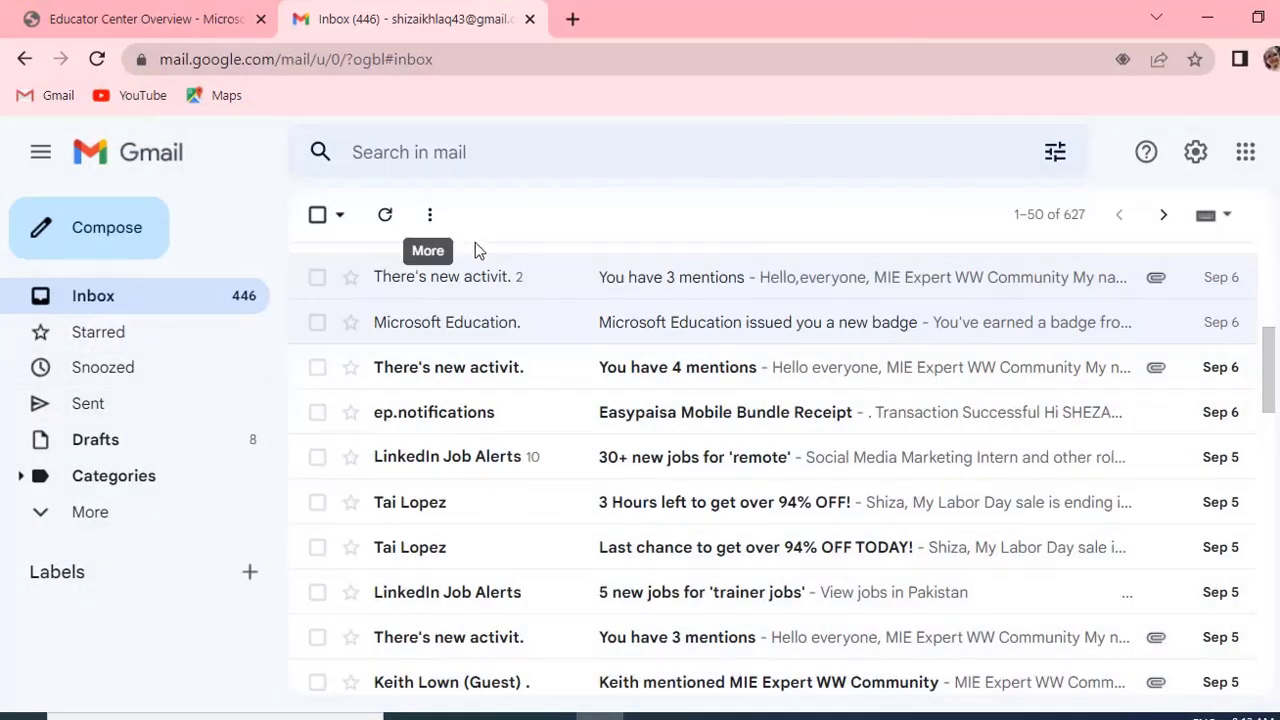
{"action": "mouse_move", "coordinate": [446, 322]}
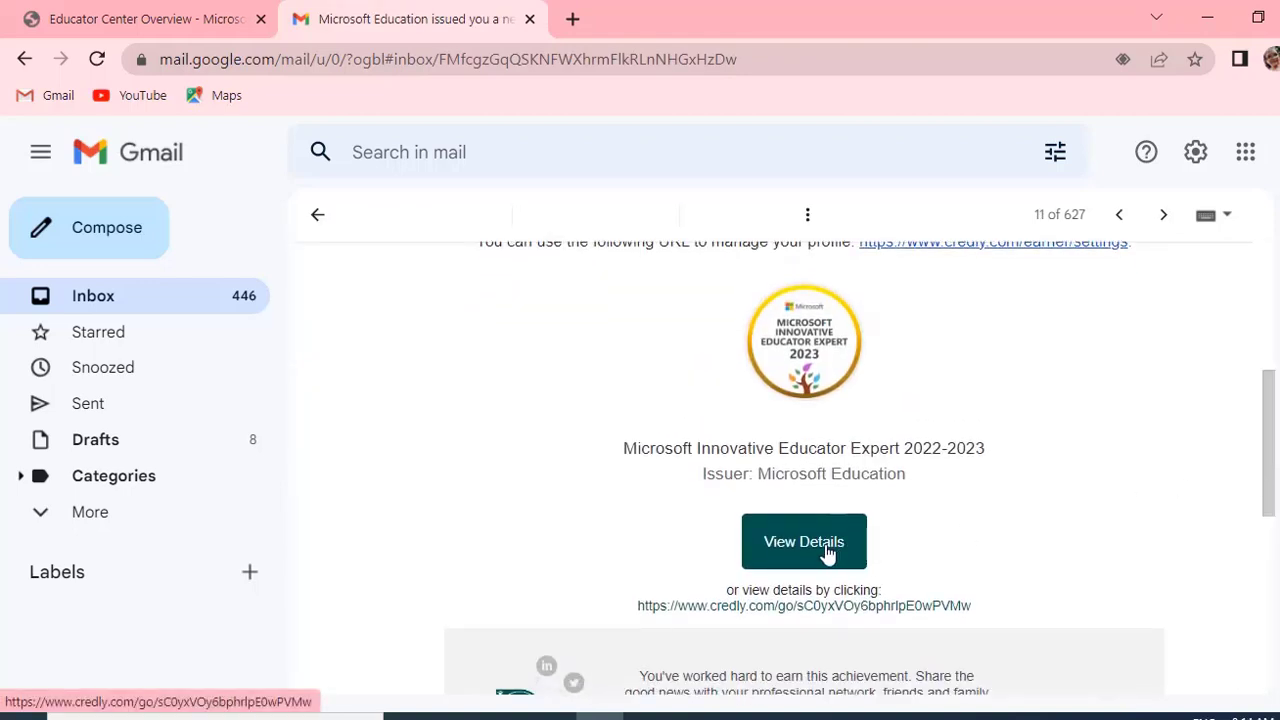
{"action": "left_click", "coordinate": [804, 540]}
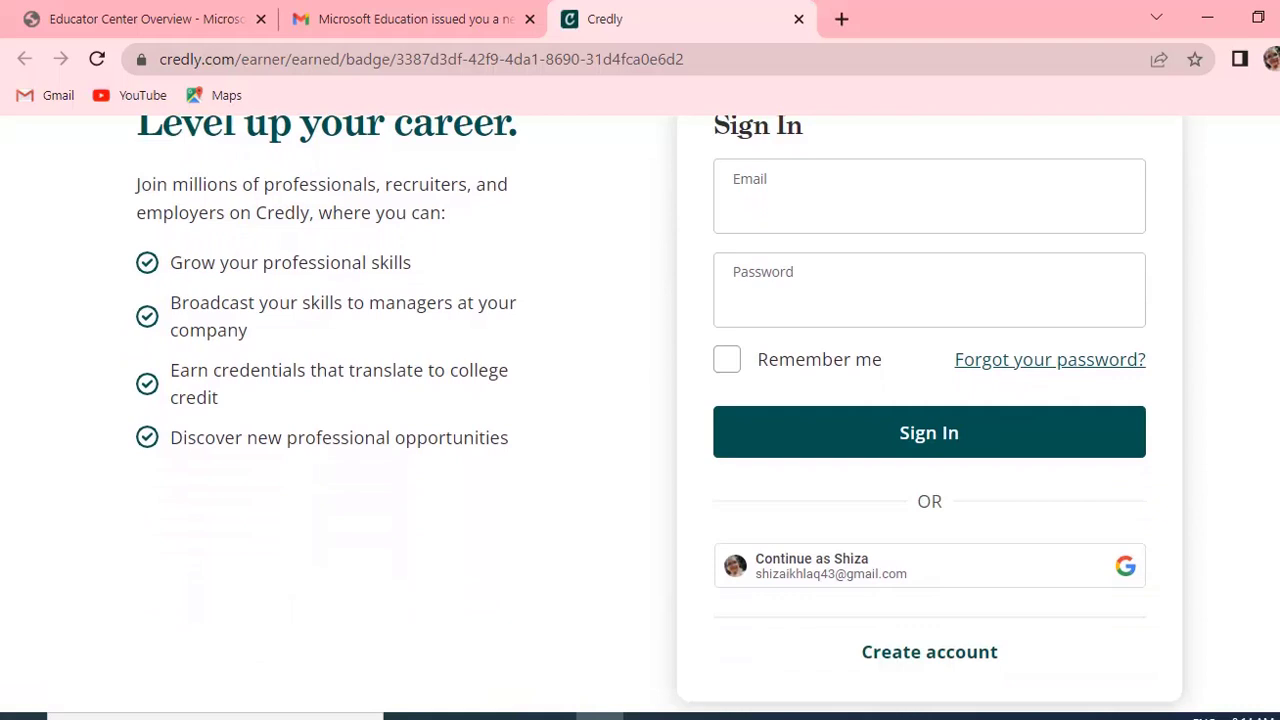
Continue into Credly with the Google account to reach the earned badges dashboard.
{"action": "scroll", "scroll_direction": "down", "scroll_amount": 3}
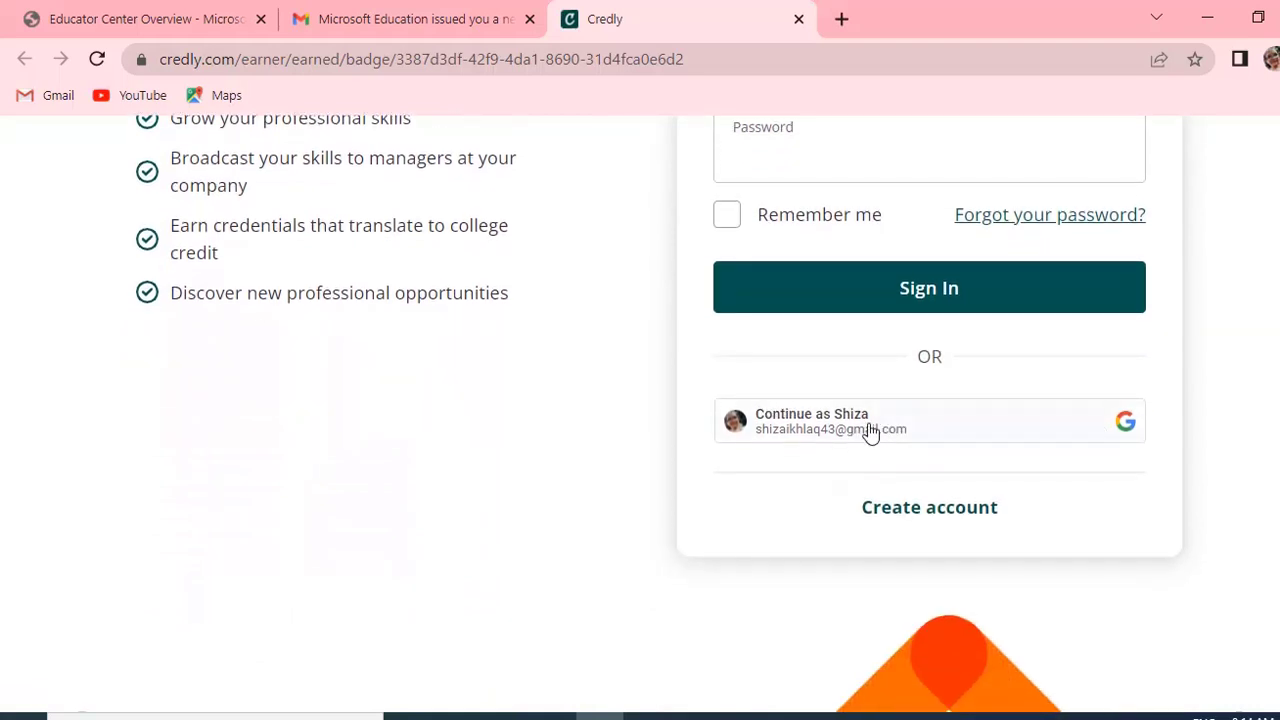
{"action": "mouse_move", "coordinate": [842, 430]}
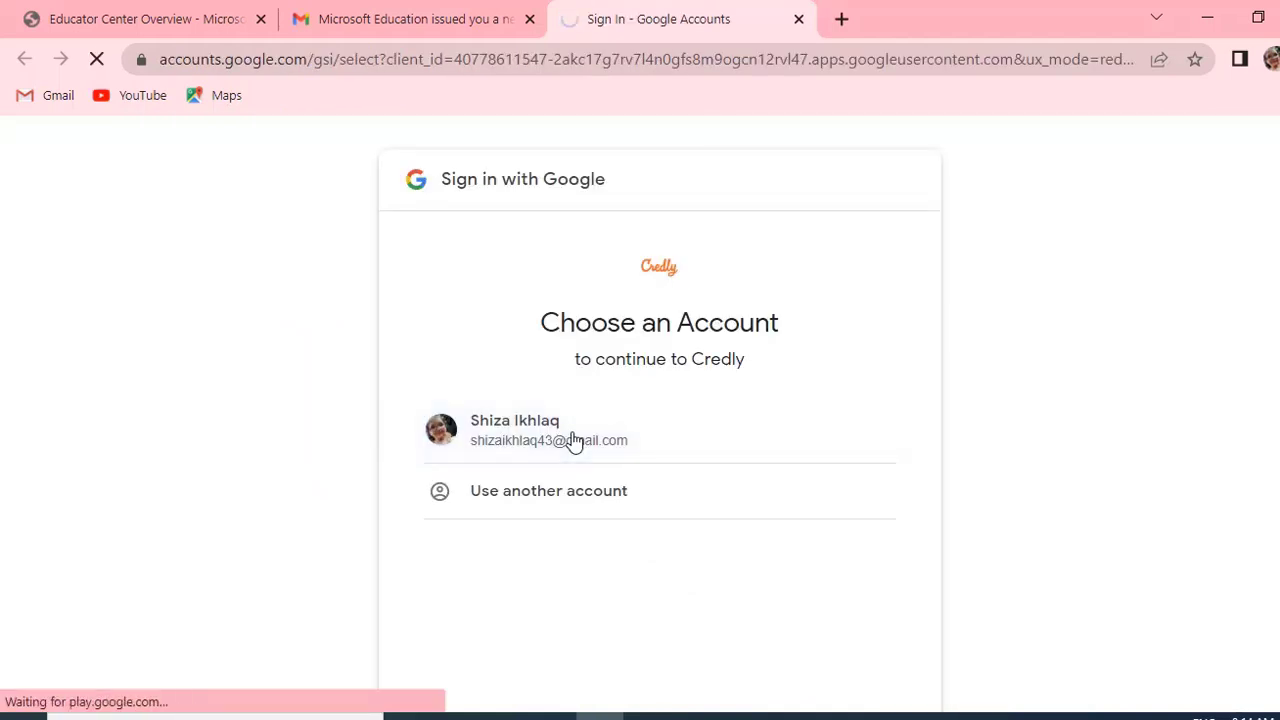
{"action": "left_click", "coordinate": [548, 430]}
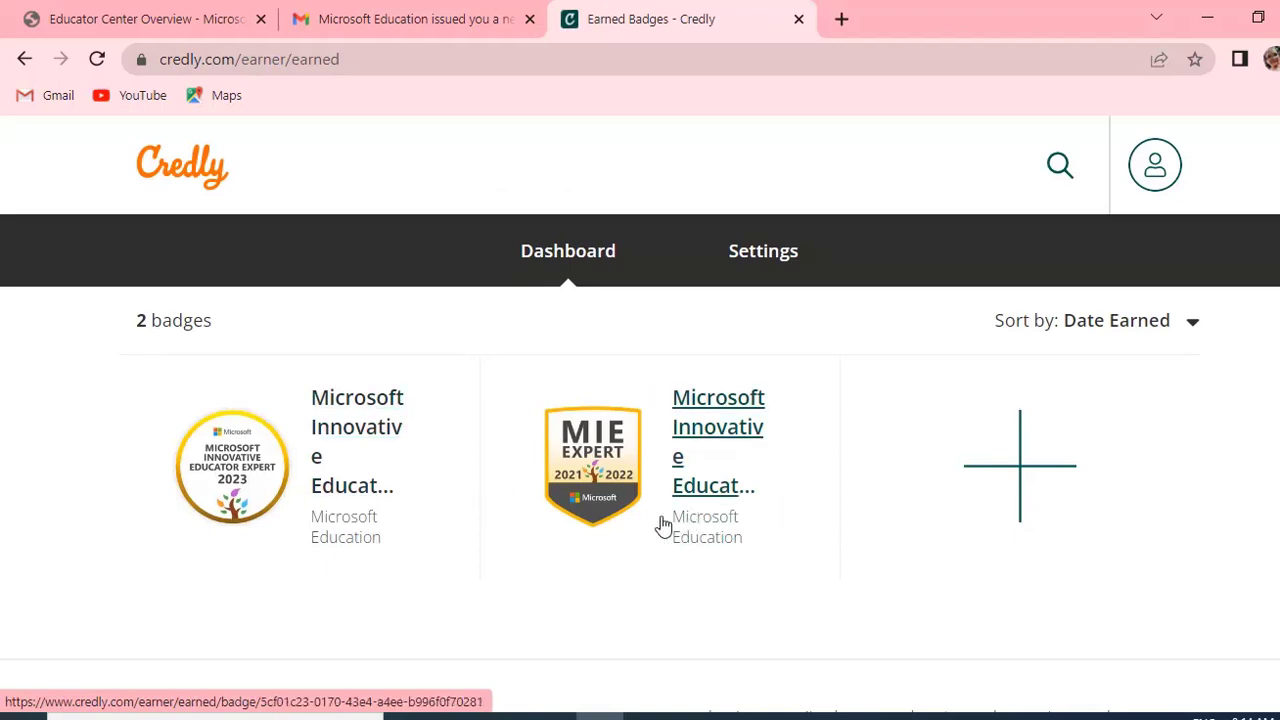
{"action": "mouse_move", "coordinate": [624, 490]}
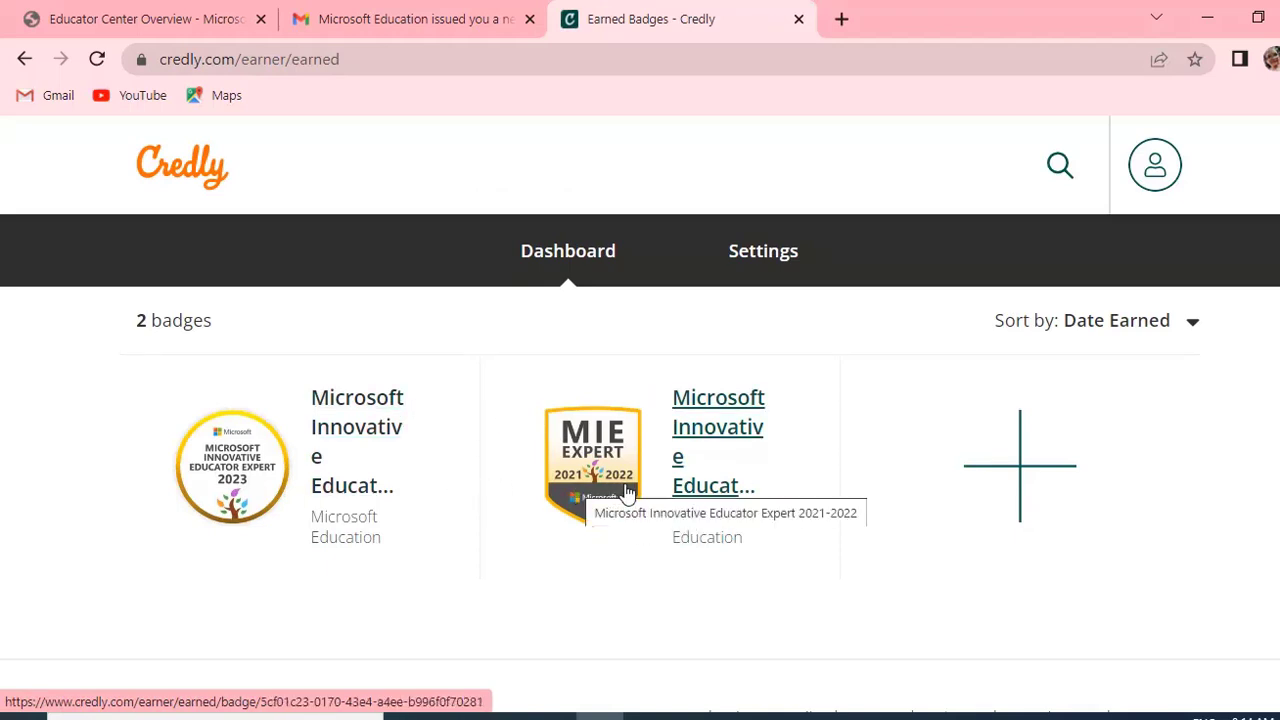
{"action": "mouse_move", "coordinate": [248, 444]}
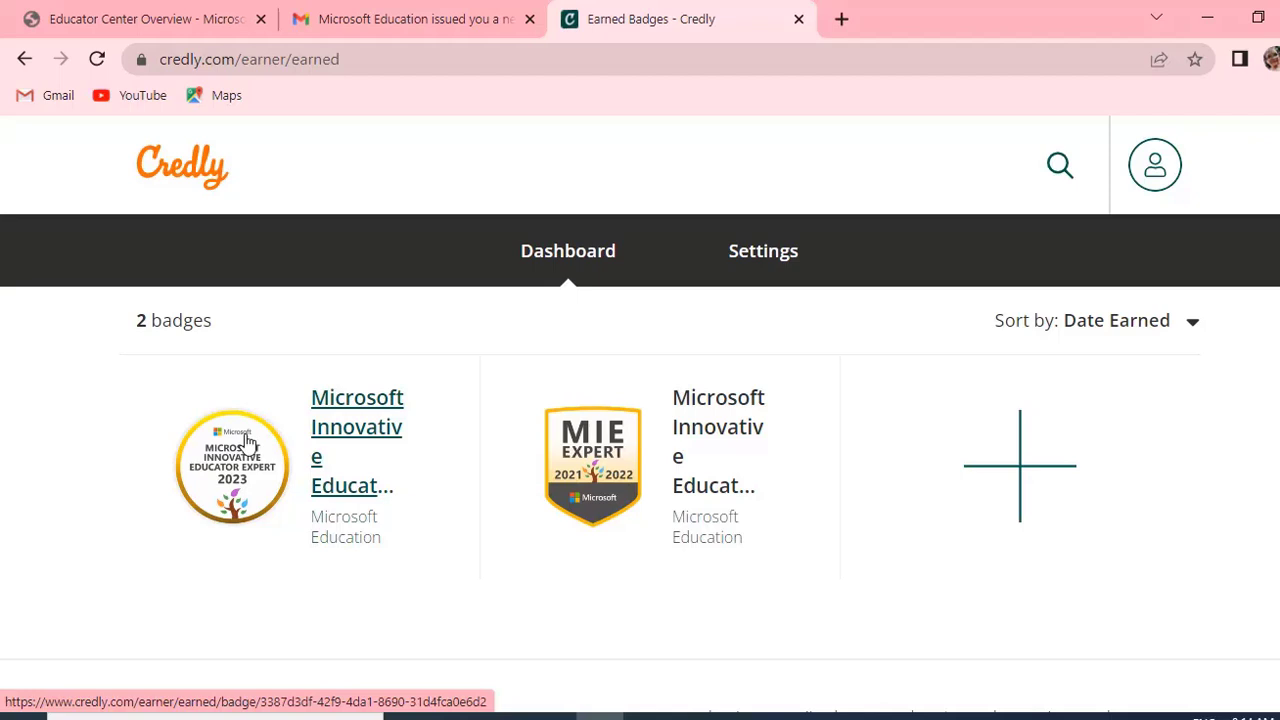
{"action": "mouse_move", "coordinate": [232, 490]}
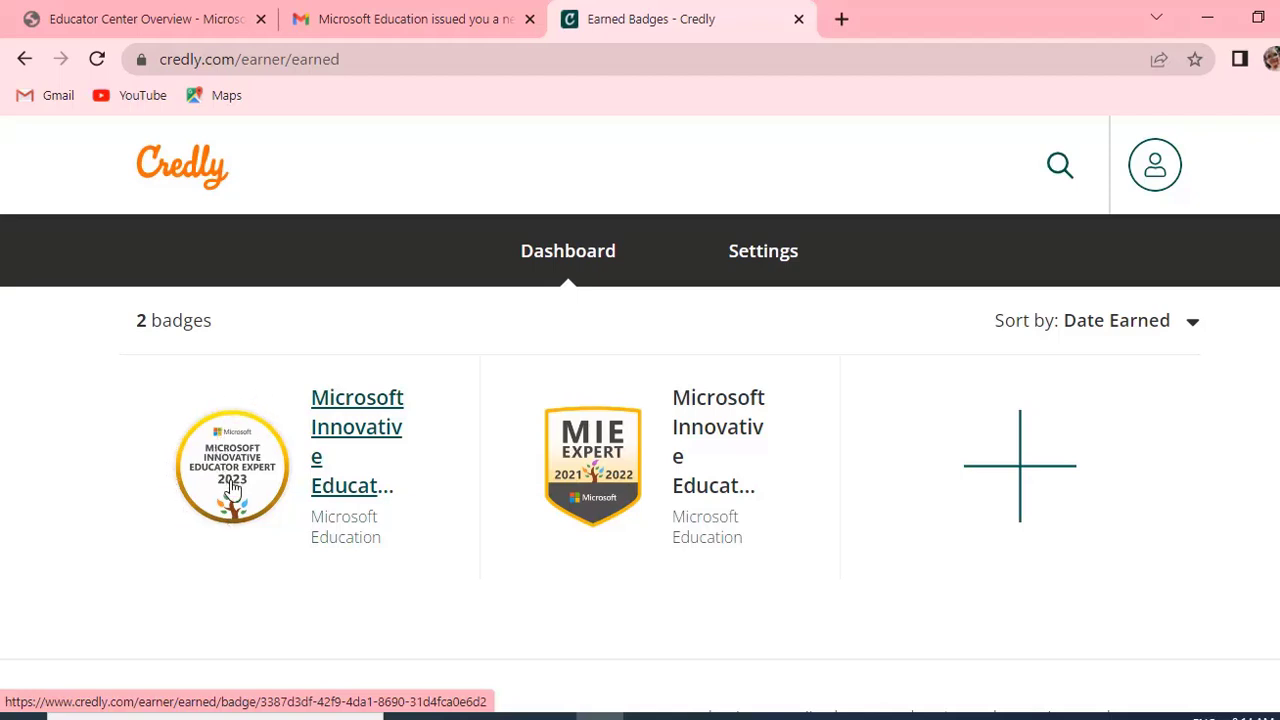
{"action": "mouse_move", "coordinate": [238, 508]}
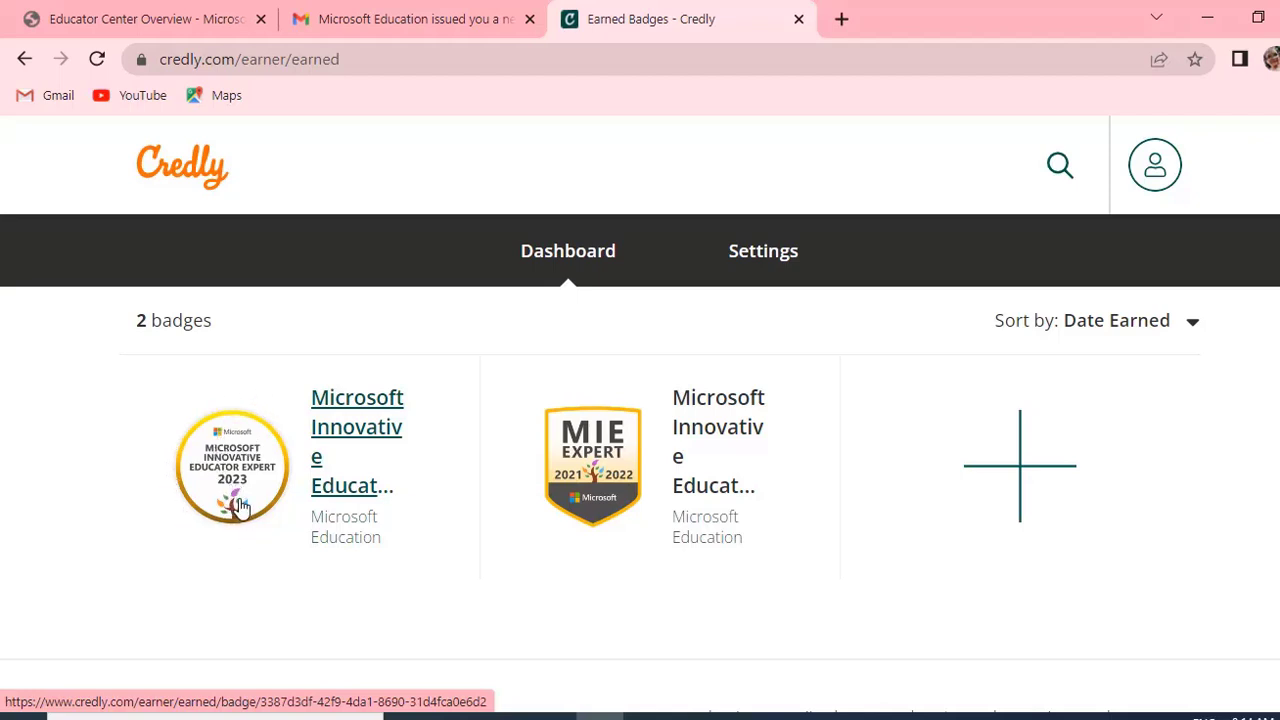
{"action": "mouse_move", "coordinate": [180, 528]}
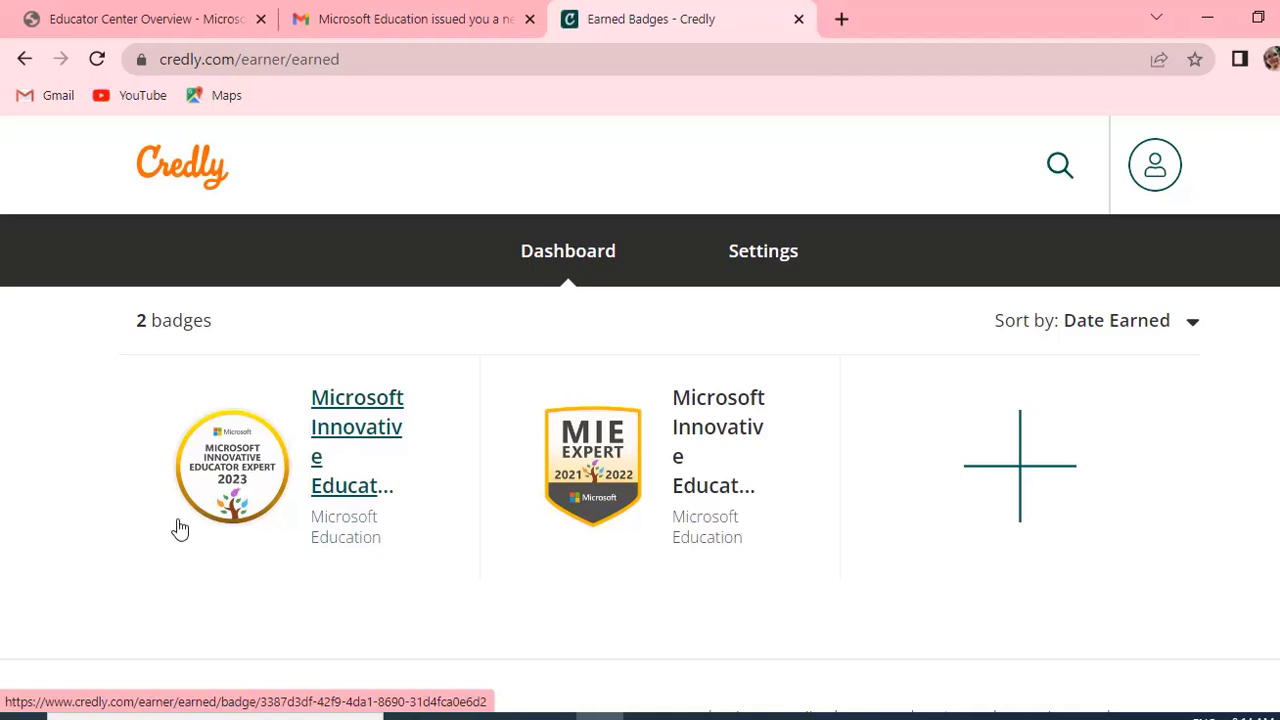
{"action": "mouse_move", "coordinate": [276, 490]}
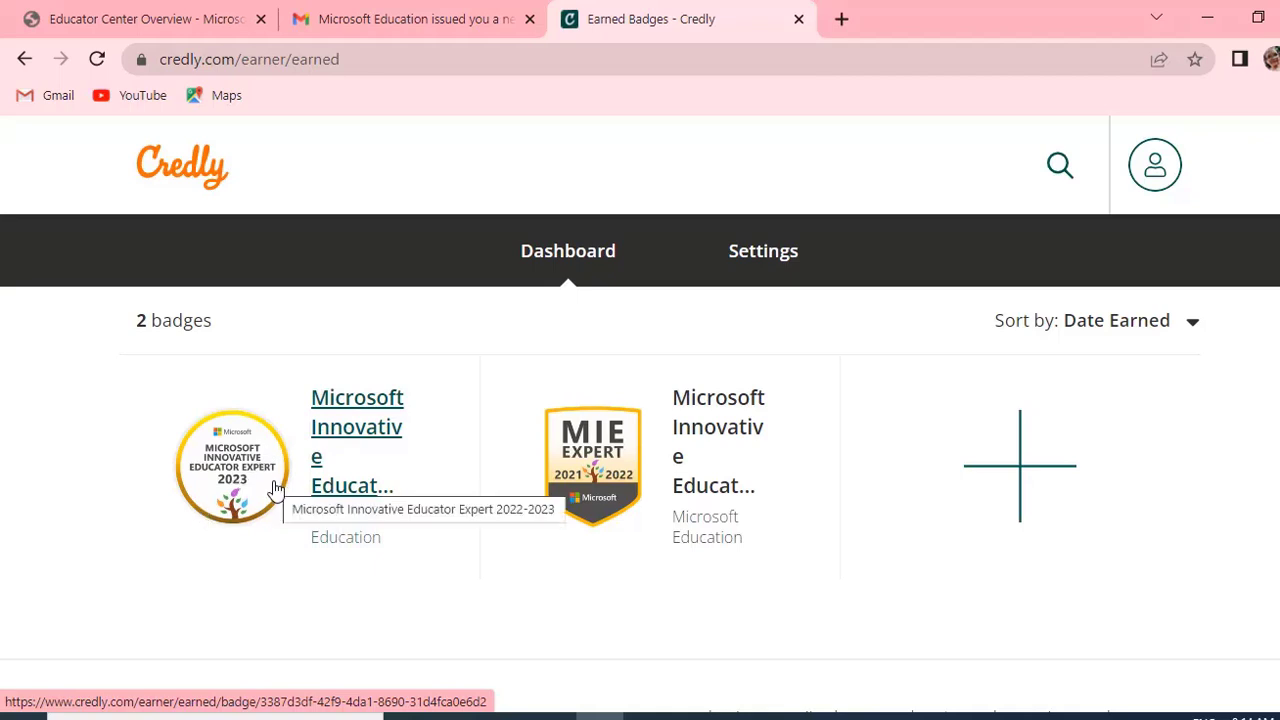
View the Microsoft Innovative Educator Expert 2022-2023 badge page and its earning criteria.
{"action": "left_click", "coordinate": [356, 426]}
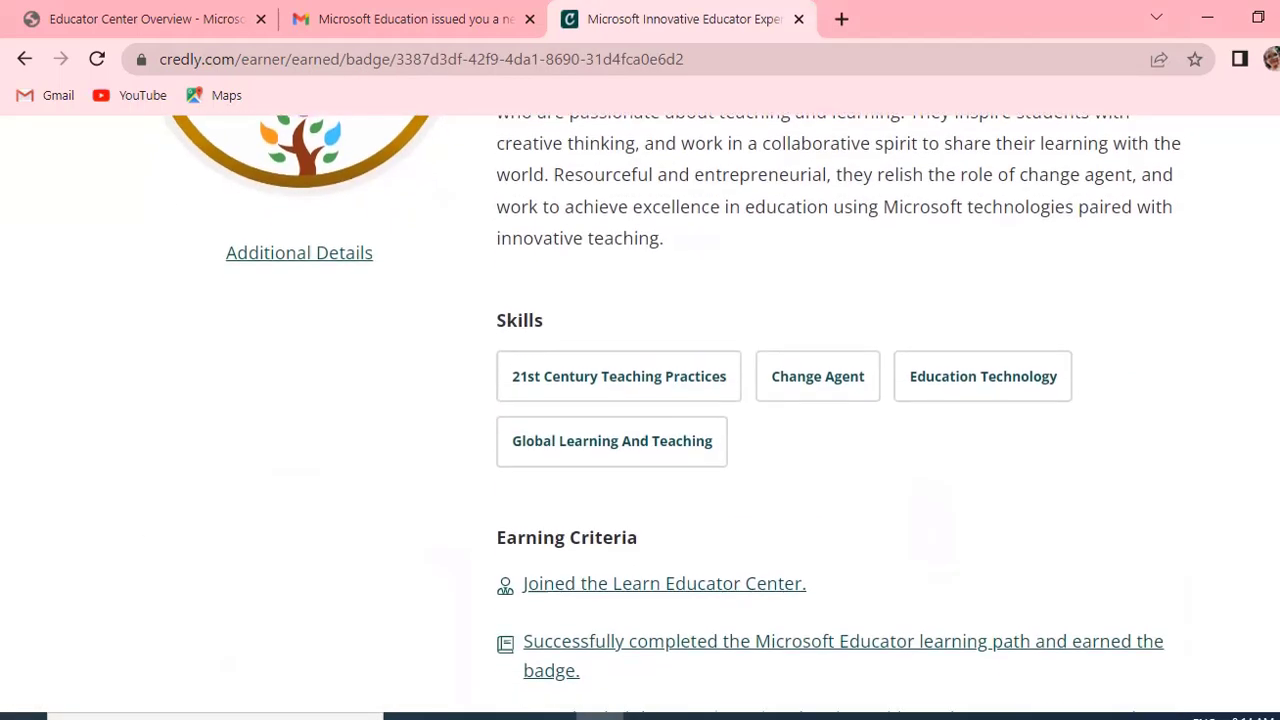
{"action": "scroll", "scroll_direction": "down", "scroll_amount": 3}
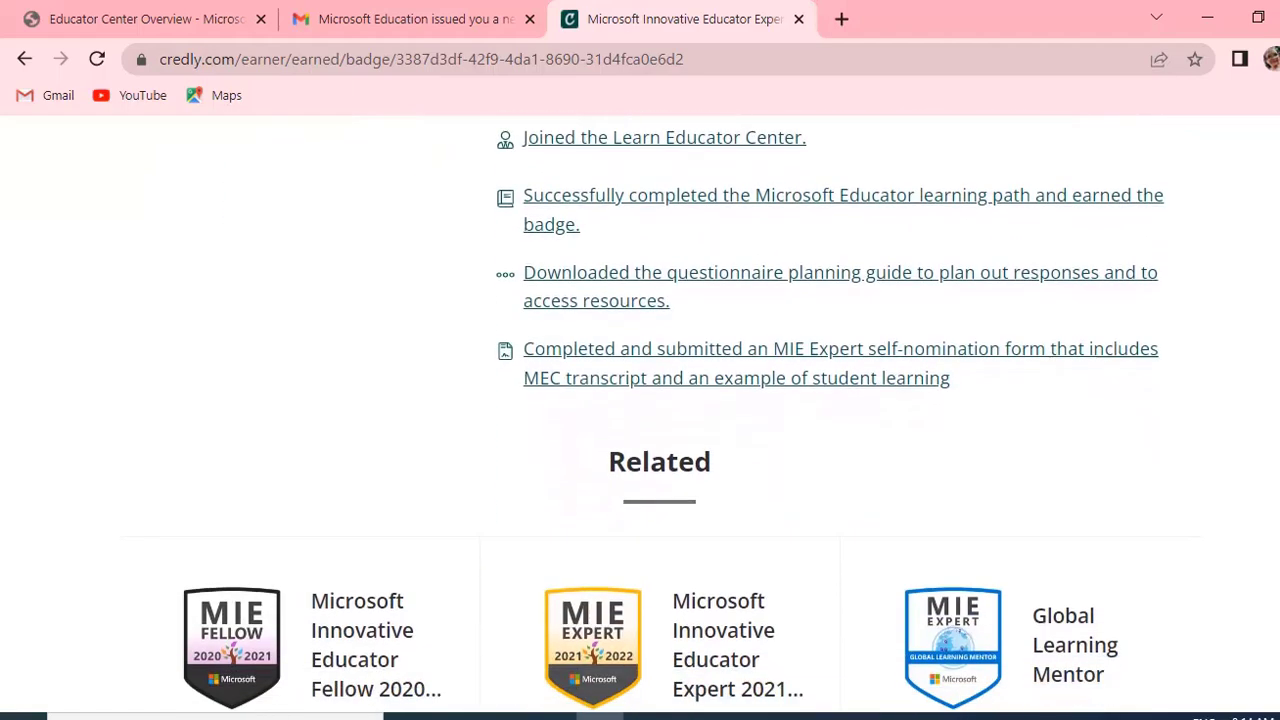
{"action": "scroll", "scroll_direction": "down", "scroll_amount": 3}
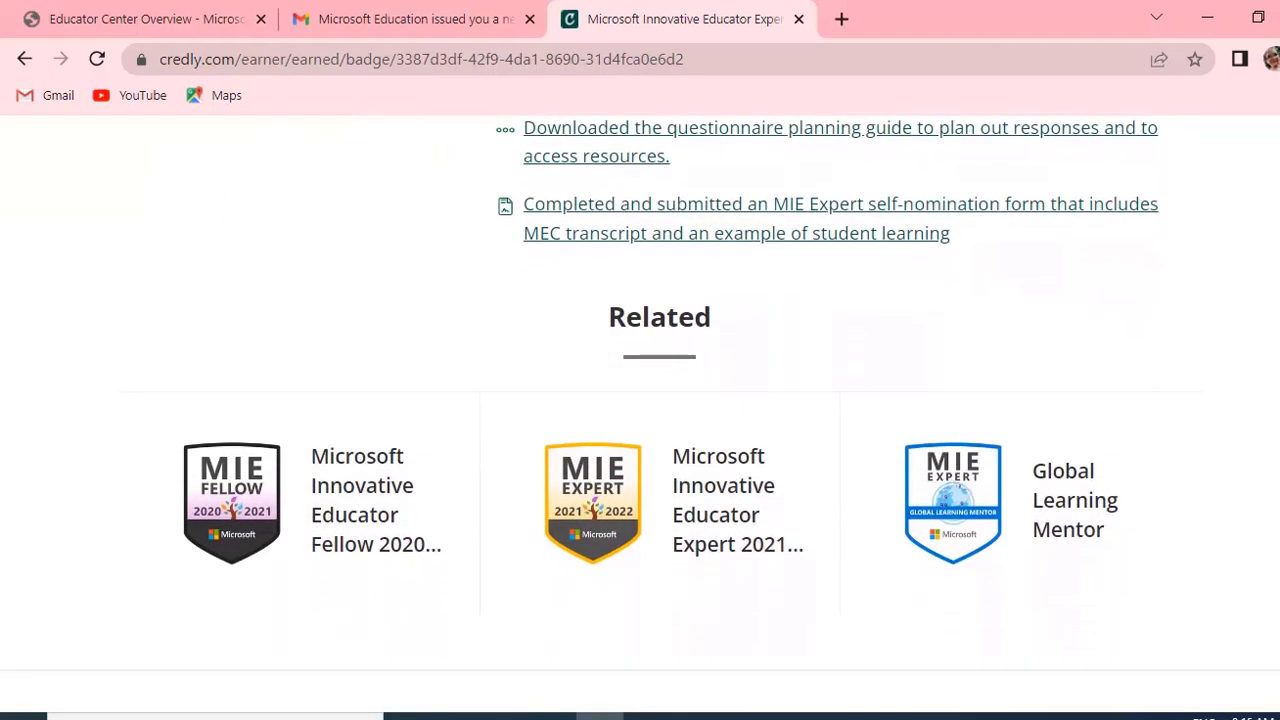
{"action": "scroll", "scroll_direction": "up", "scroll_amount": 3}
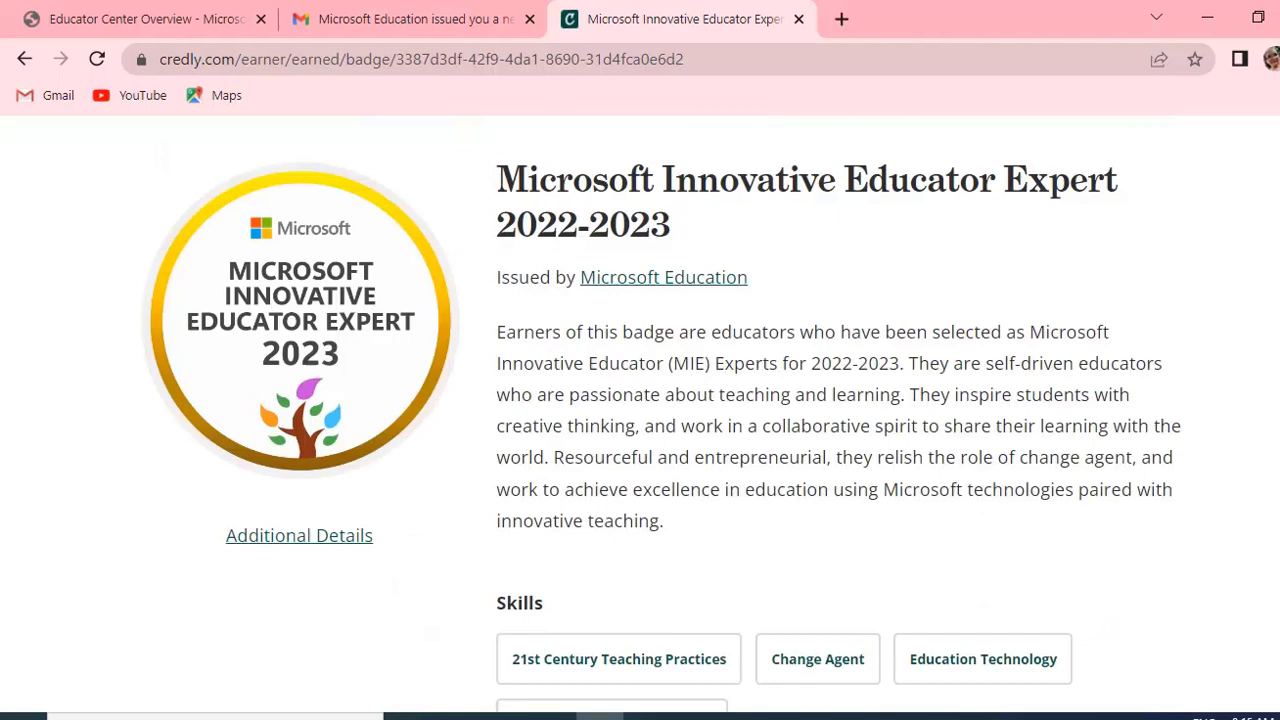
{"action": "scroll", "scroll_direction": "up", "scroll_amount": 3}
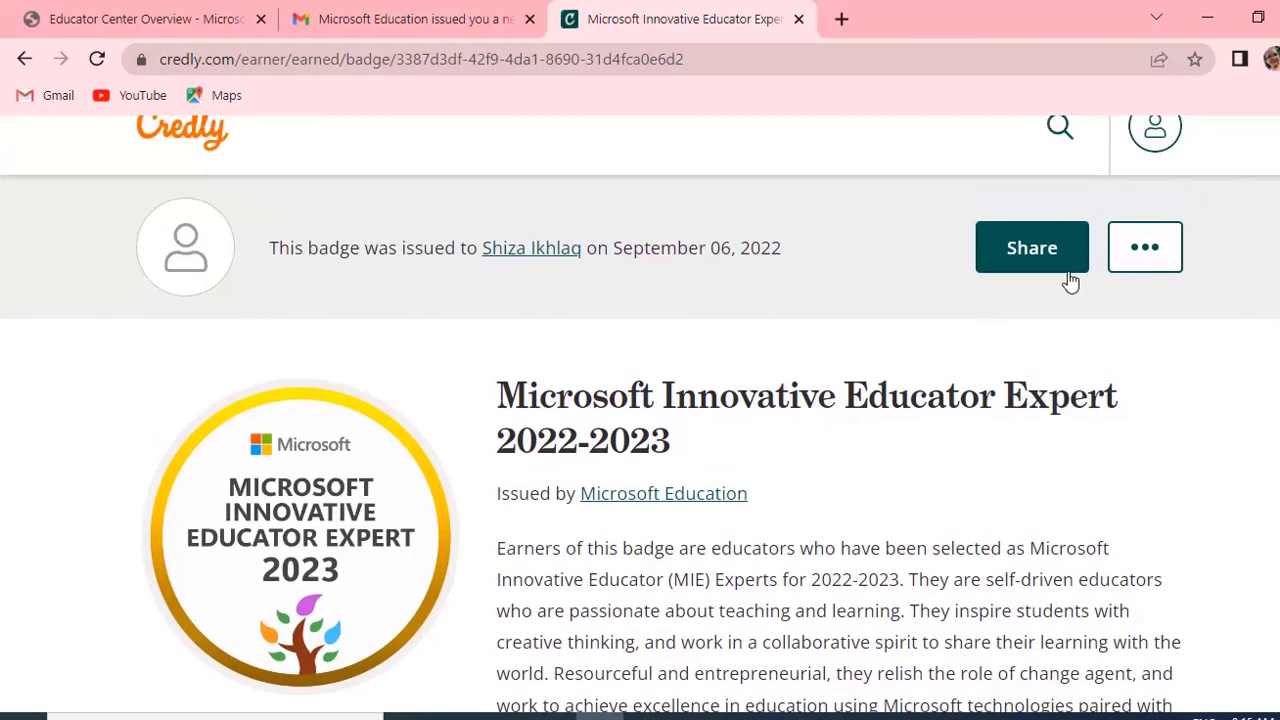
Bring up Share your badge and review the Promote and Publish panels.
{"action": "left_click", "coordinate": [1032, 248]}
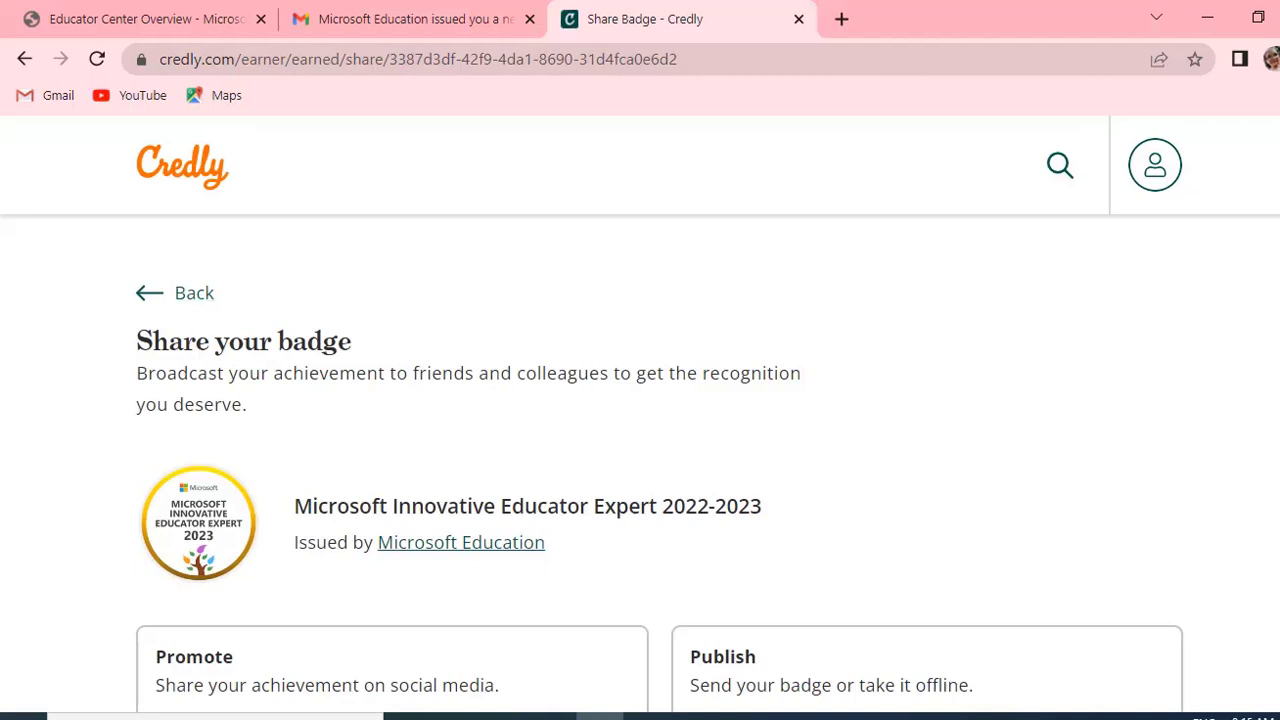
{"action": "scroll", "scroll_direction": "down", "scroll_amount": 3}
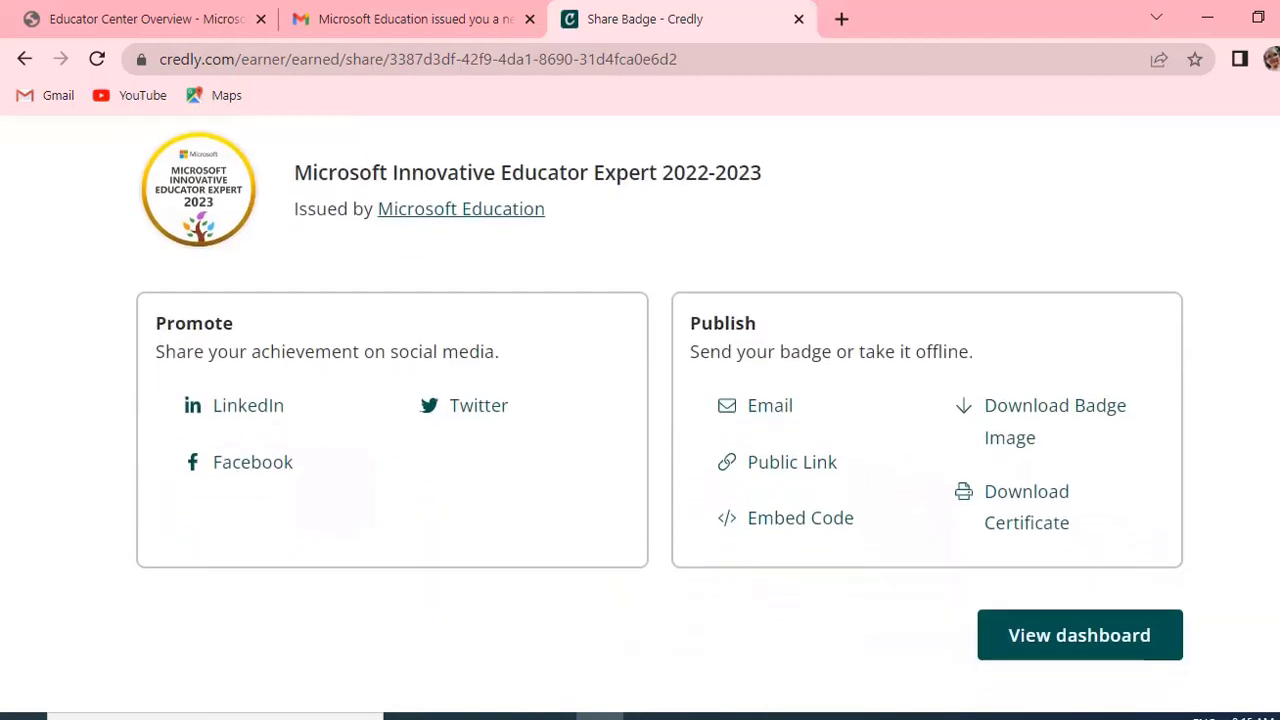
{"action": "scroll", "scroll_direction": "down", "scroll_amount": 3}
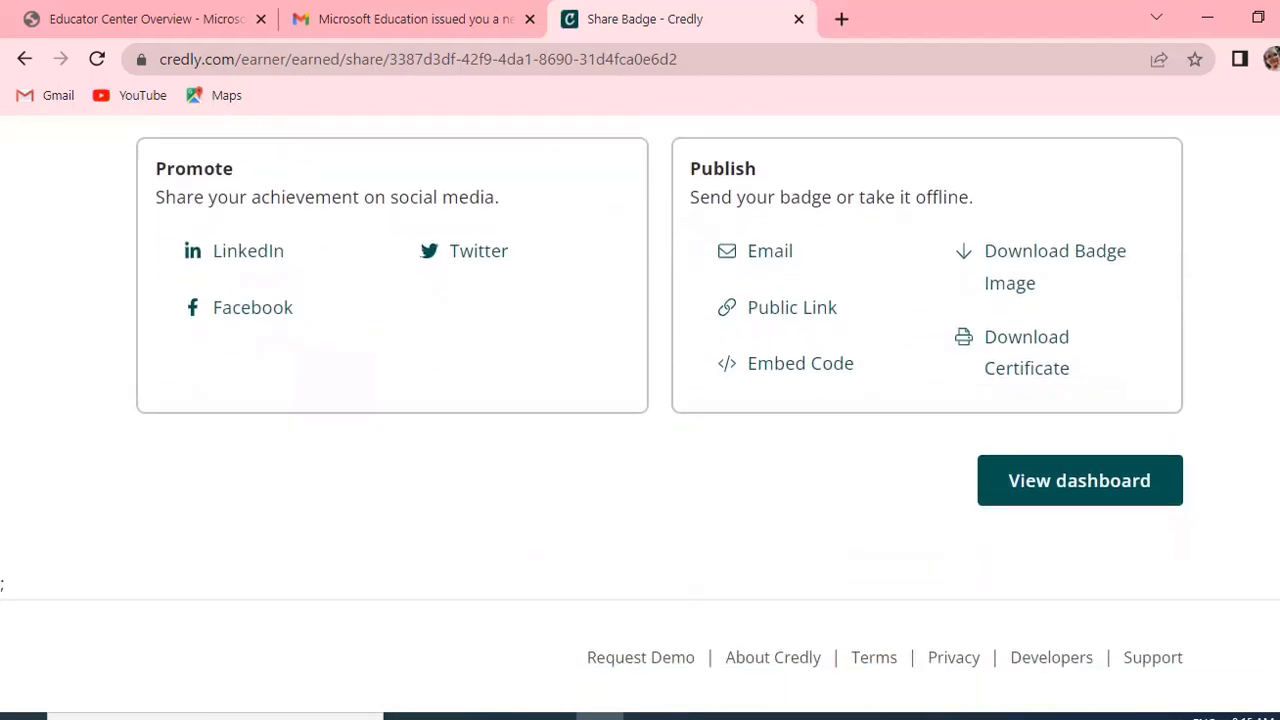
{"action": "scroll", "scroll_direction": "up", "scroll_amount": 3}
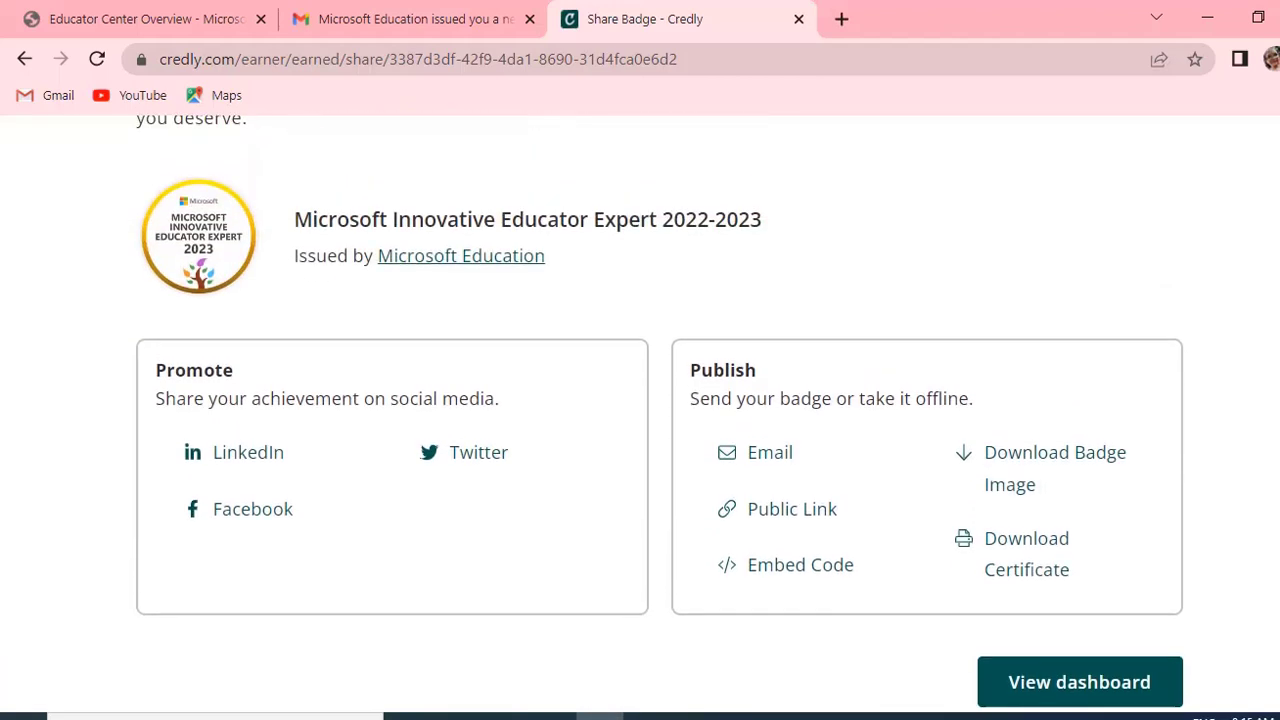
{"action": "scroll", "scroll_direction": "up", "scroll_amount": 3}
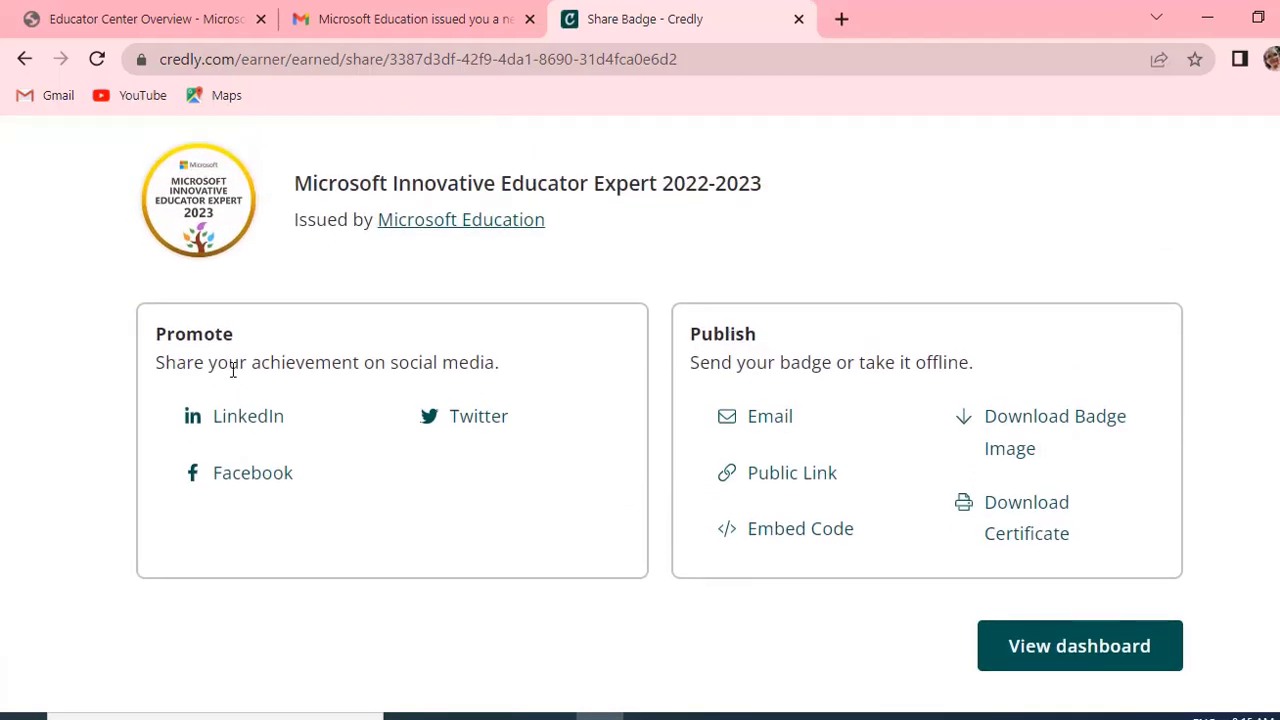
{"action": "mouse_move", "coordinate": [368, 192]}
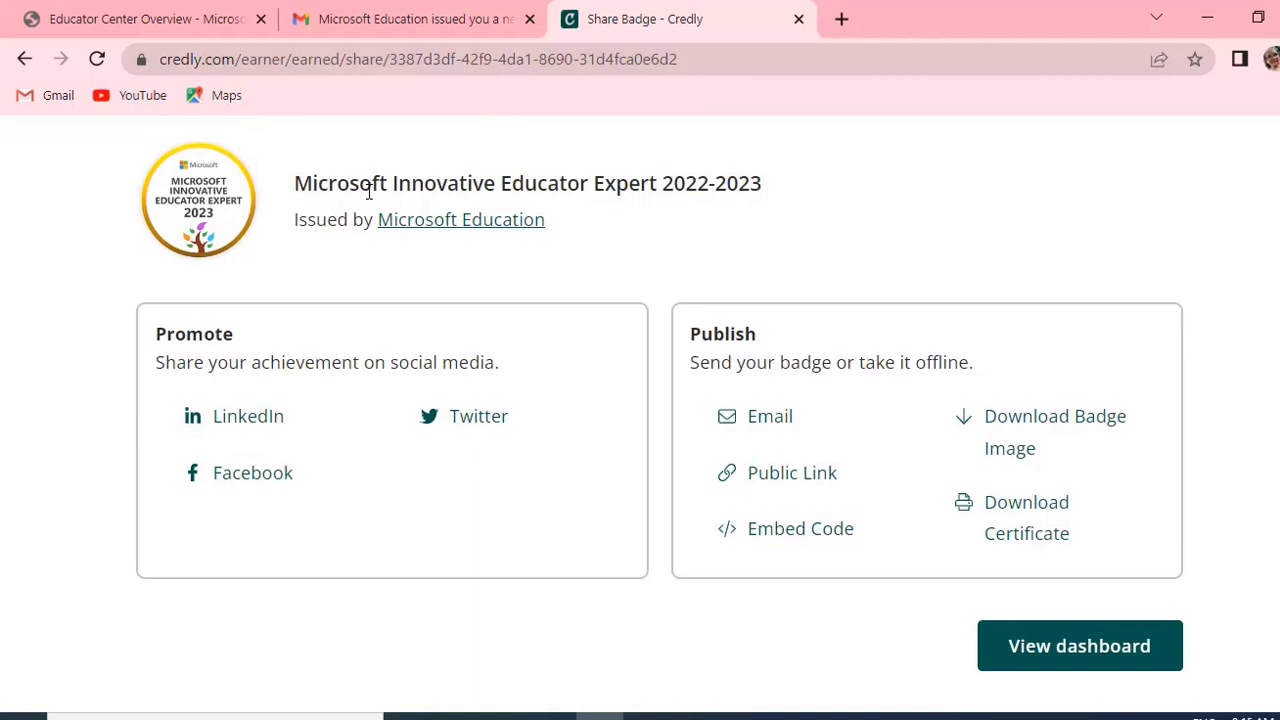
{"action": "mouse_move", "coordinate": [816, 374]}
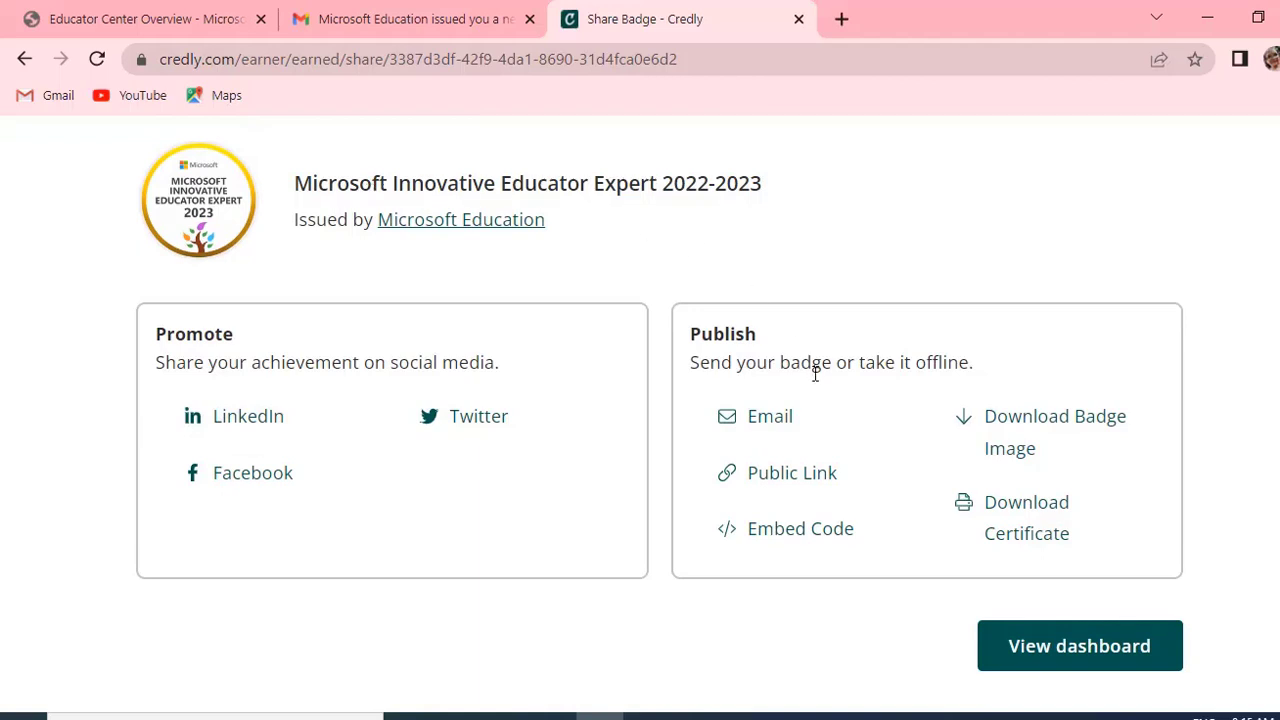
{"action": "mouse_move", "coordinate": [892, 388]}
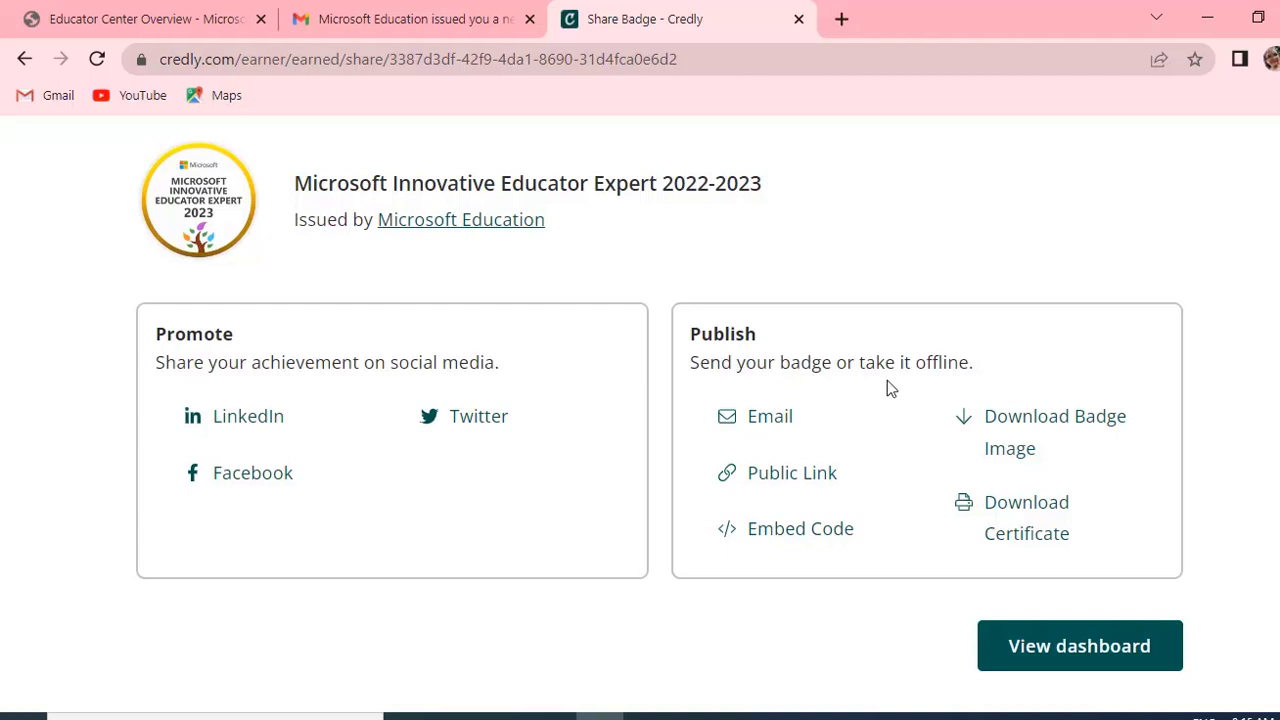
{"action": "mouse_move", "coordinate": [1024, 432]}
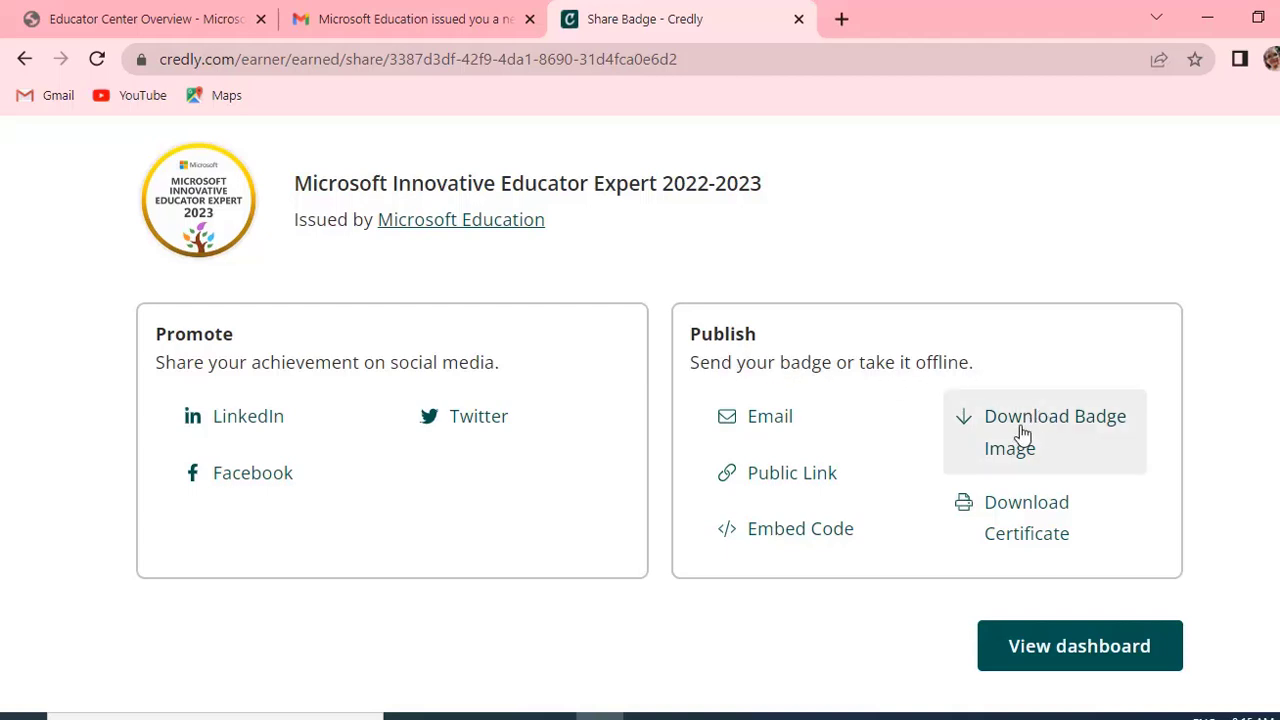
{"action": "mouse_move", "coordinate": [808, 436]}
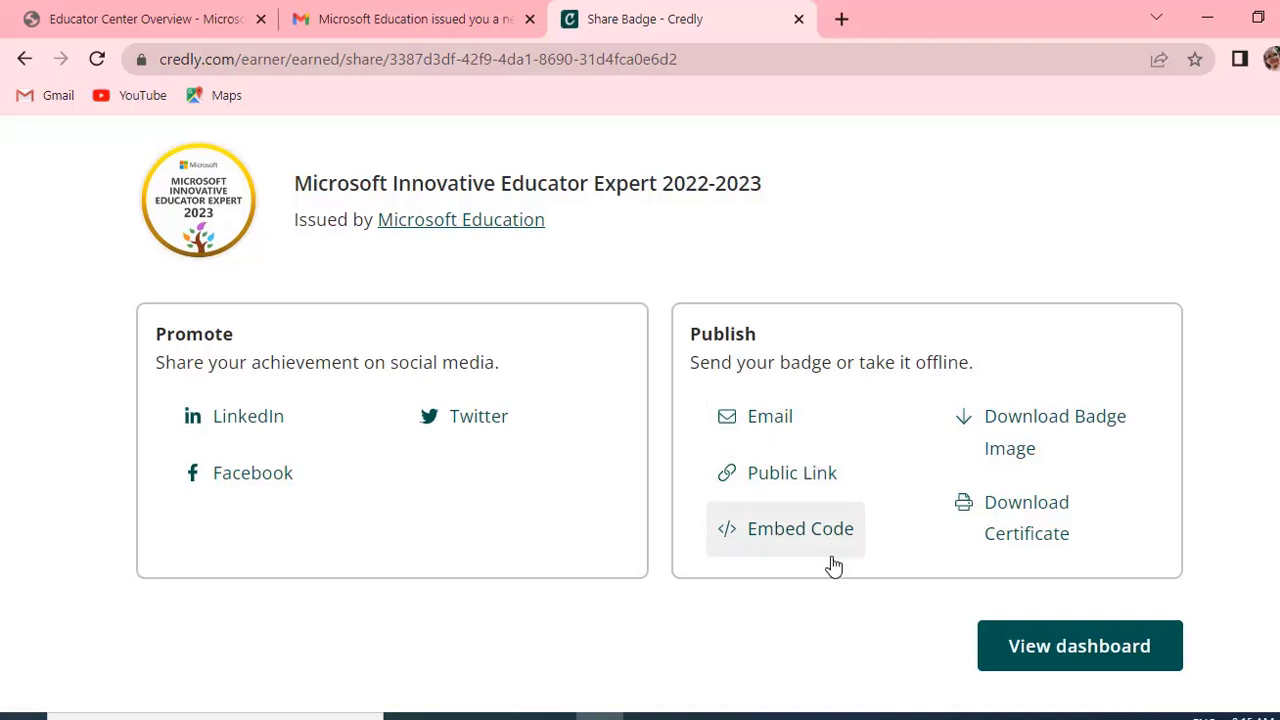
{"action": "mouse_move", "coordinate": [1026, 516]}
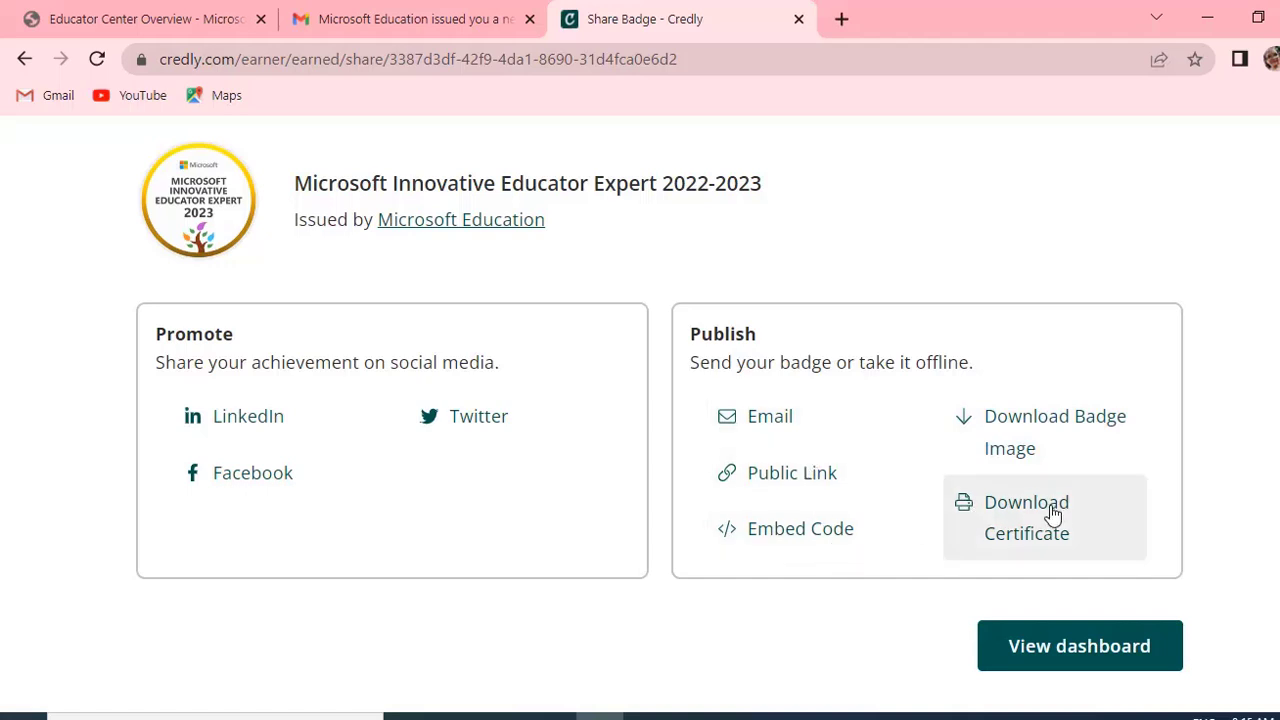
Download the badge's Certificate of Recognition as a PDF via Download Certificate.
{"action": "left_click", "coordinate": [1026, 516]}
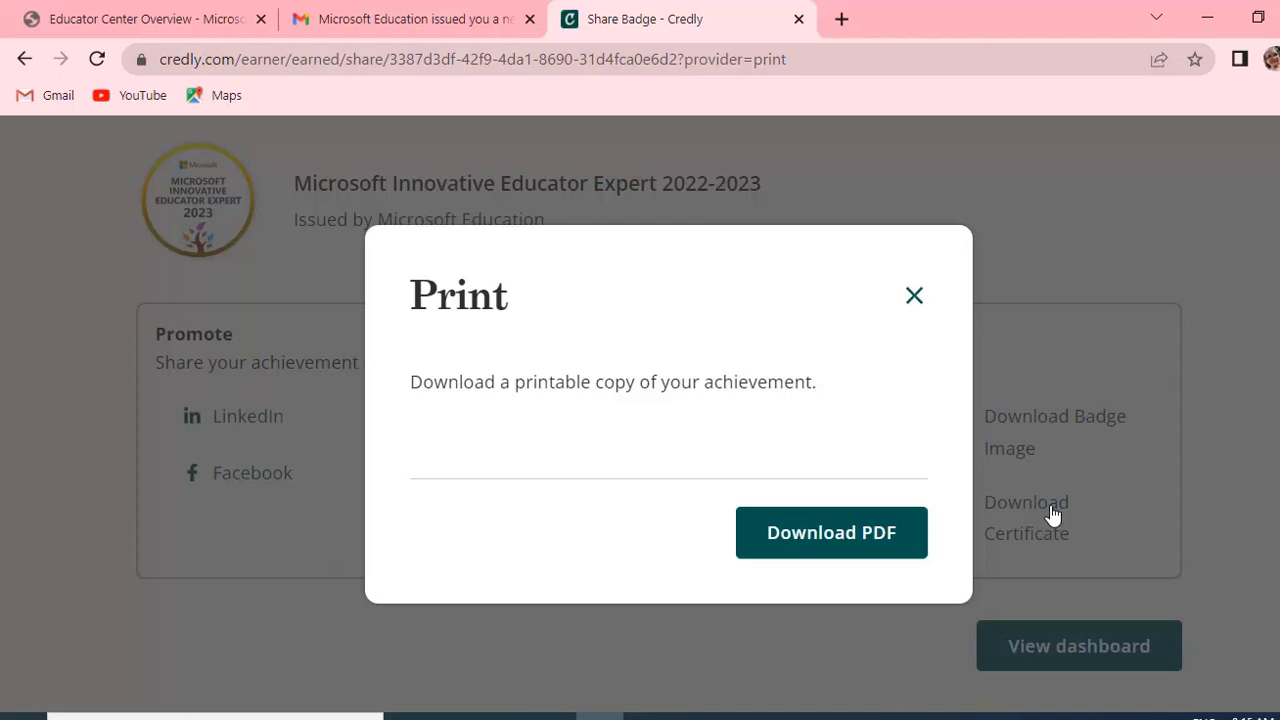
{"action": "mouse_move", "coordinate": [336, 330]}
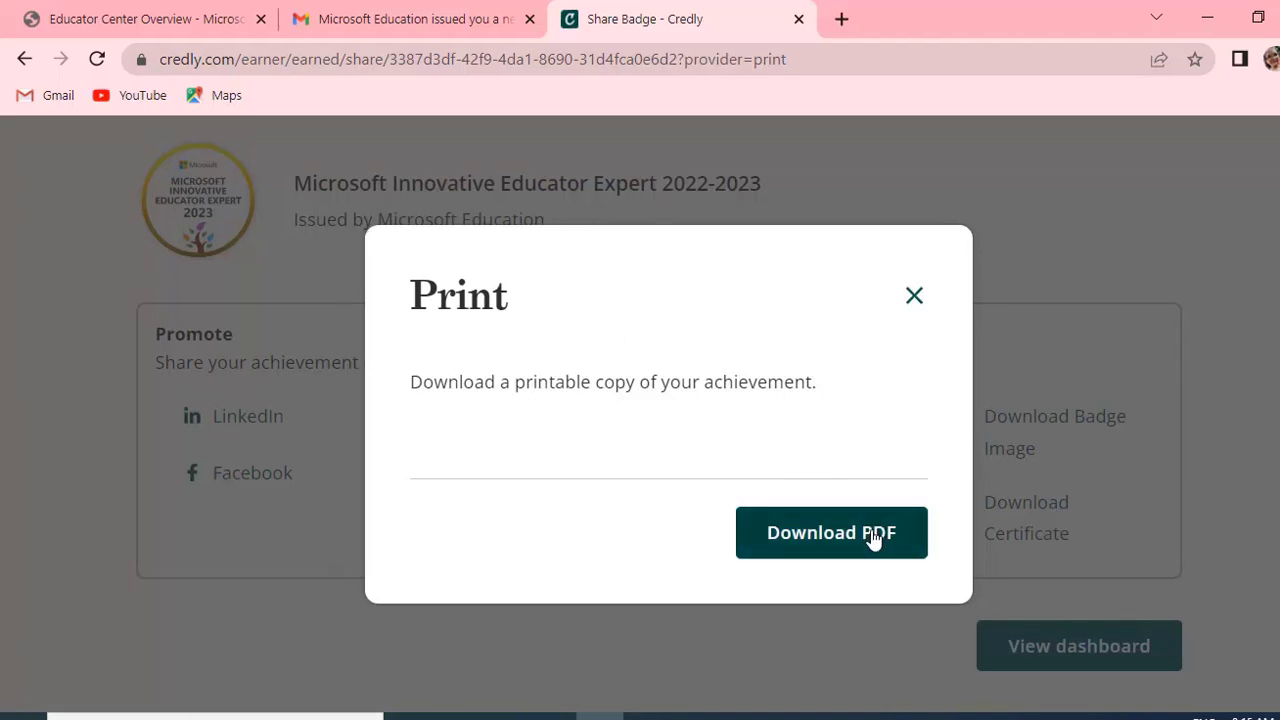
{"action": "left_click", "coordinate": [832, 532]}
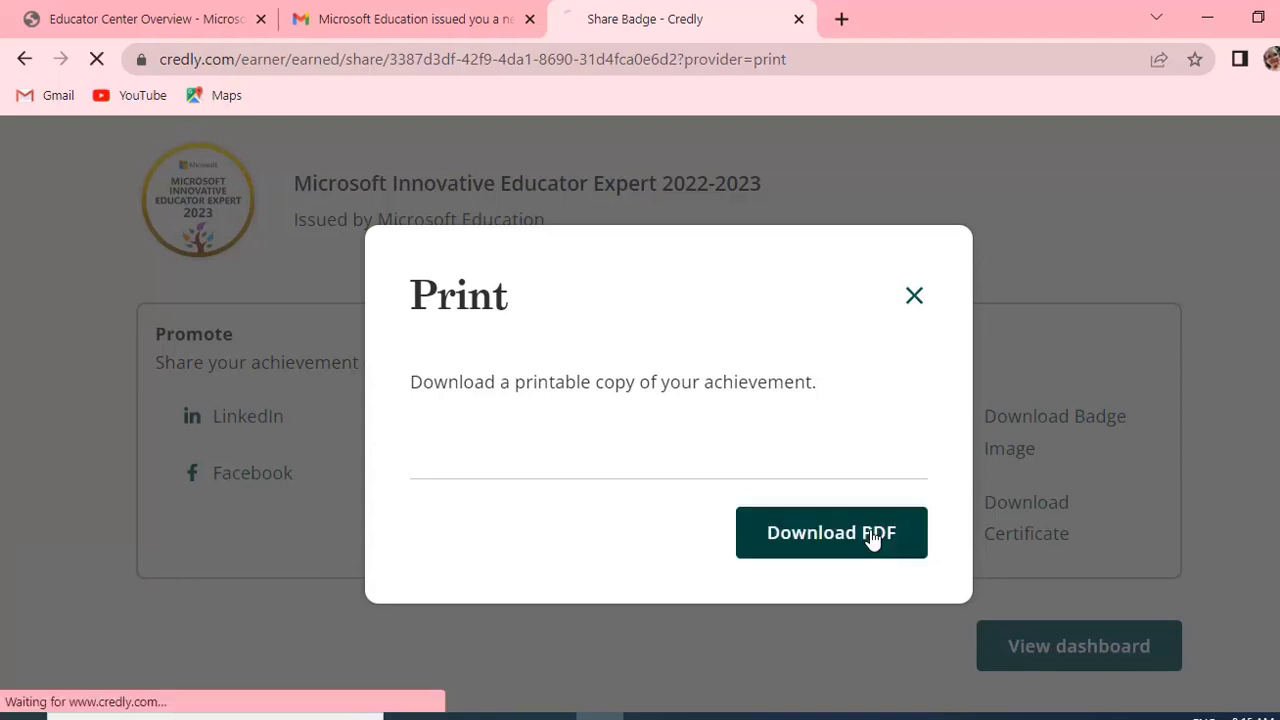
{"action": "left_click", "coordinate": [832, 532]}
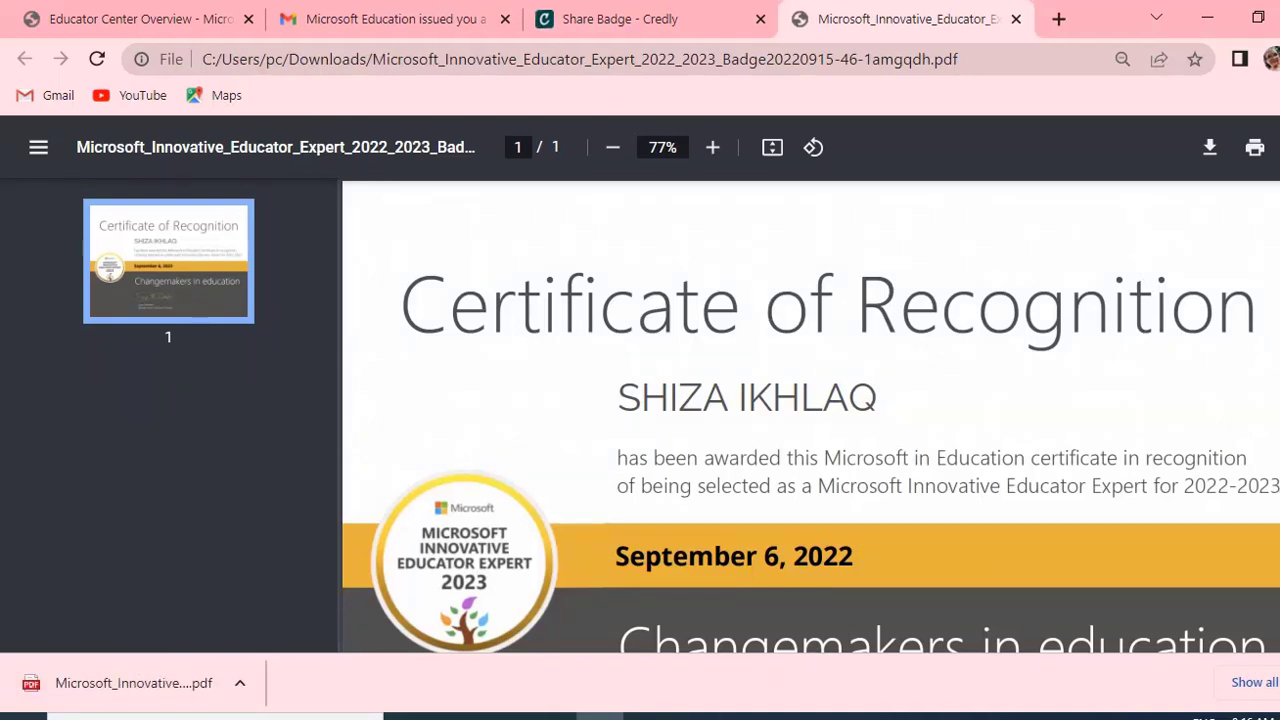
Scroll to the certificate's lower portion showing the September 6, 2022 date and signature.
{"action": "scroll", "scroll_direction": "down", "scroll_amount": 3}
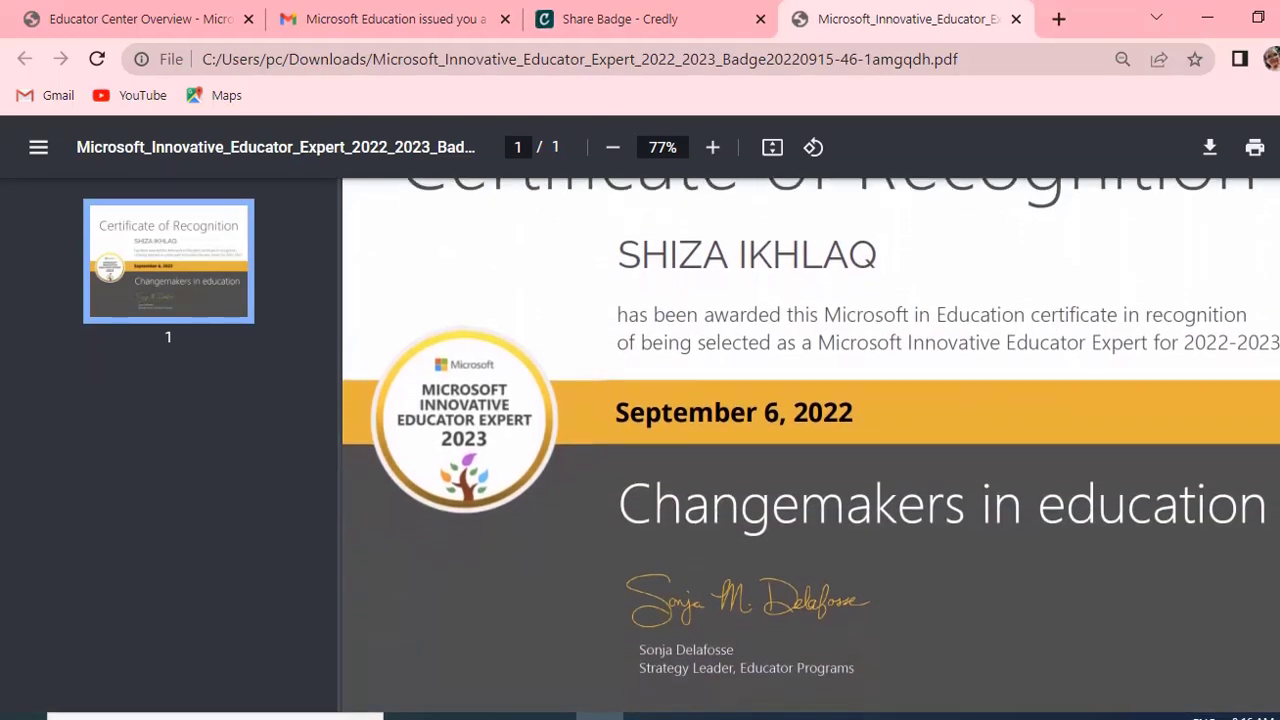